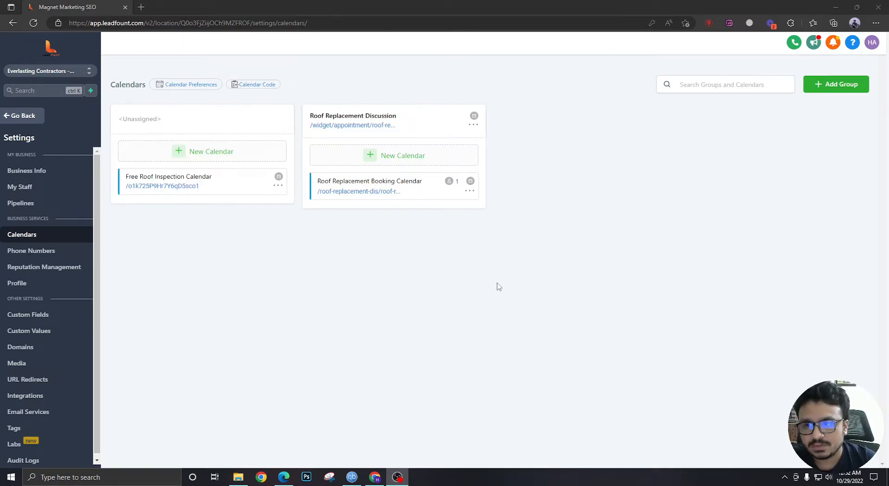
# - Choose Edit from the Roof Replacement Booking Calendar's actions menu
pyautogui.click(469, 190)
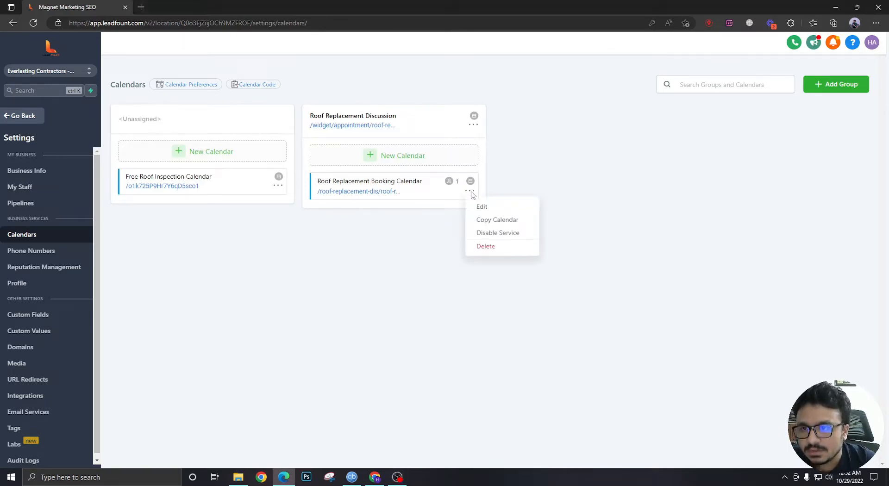
pyautogui.click(481, 207)
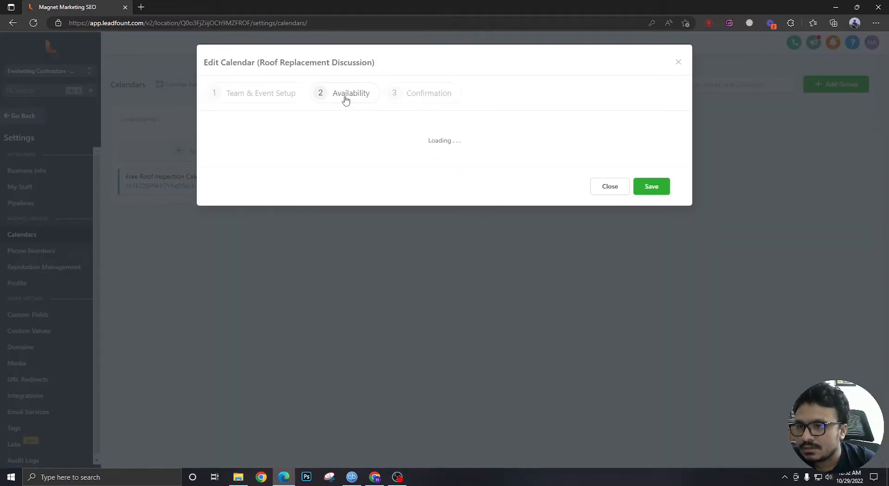
# - Go to the calendar's Availability step and toggle Saturday in Office Hours
pyautogui.click(261, 93)
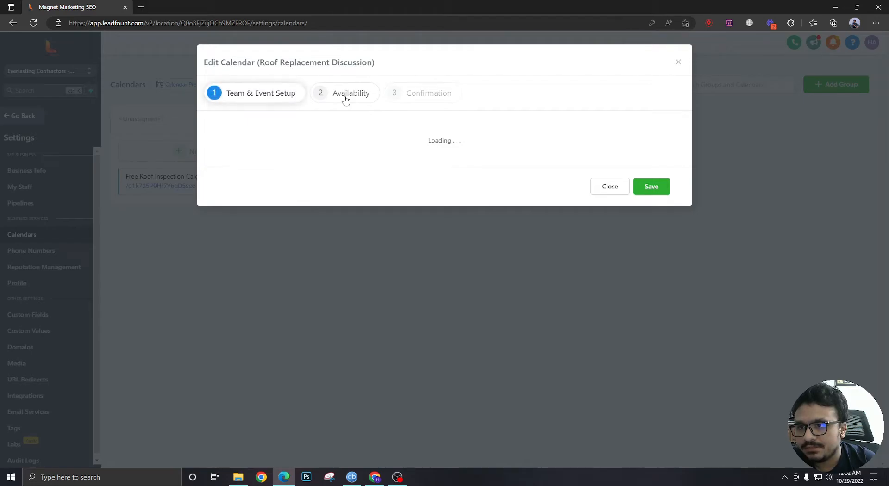
pyautogui.click(345, 93)
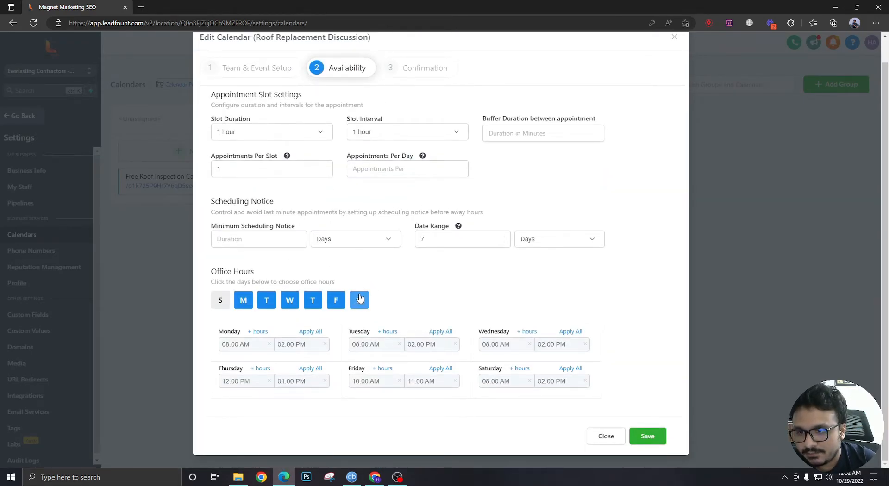
pyautogui.click(359, 300)
pyautogui.write('chic')
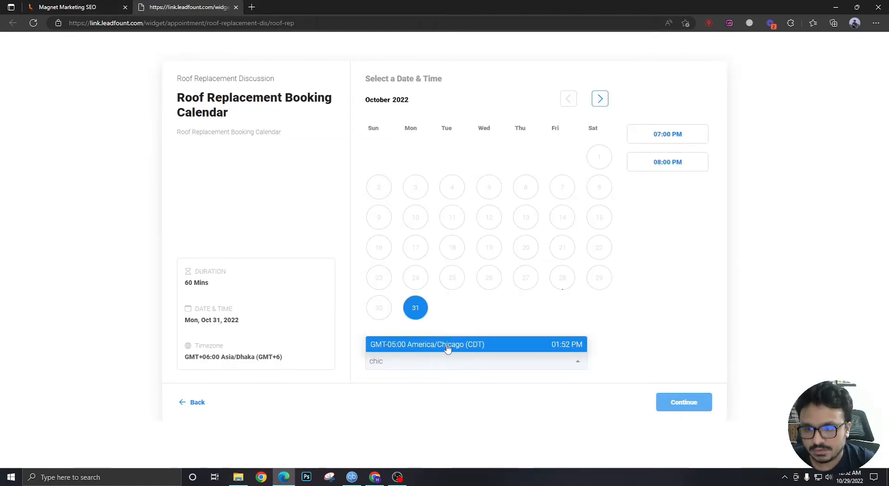
# - Select GMT-05:00 America/Chicago (CDT) as the booking page timezone
pyautogui.click(448, 345)
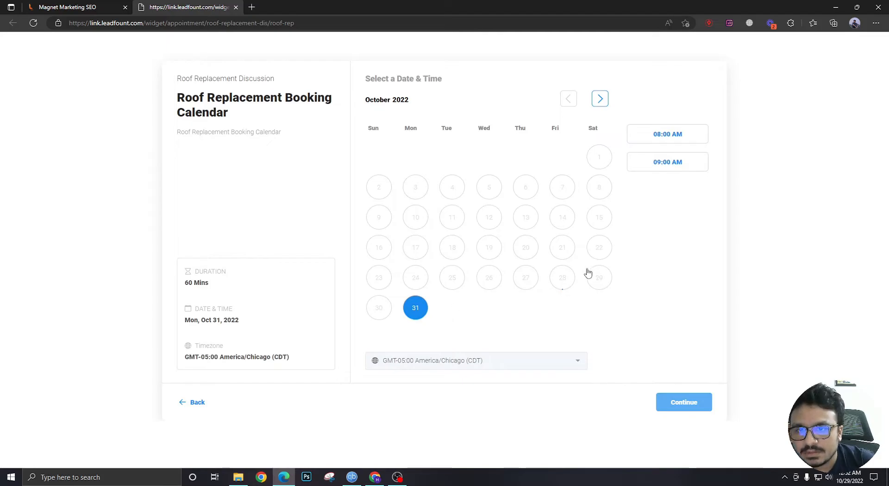
pyautogui.moveTo(603, 293)
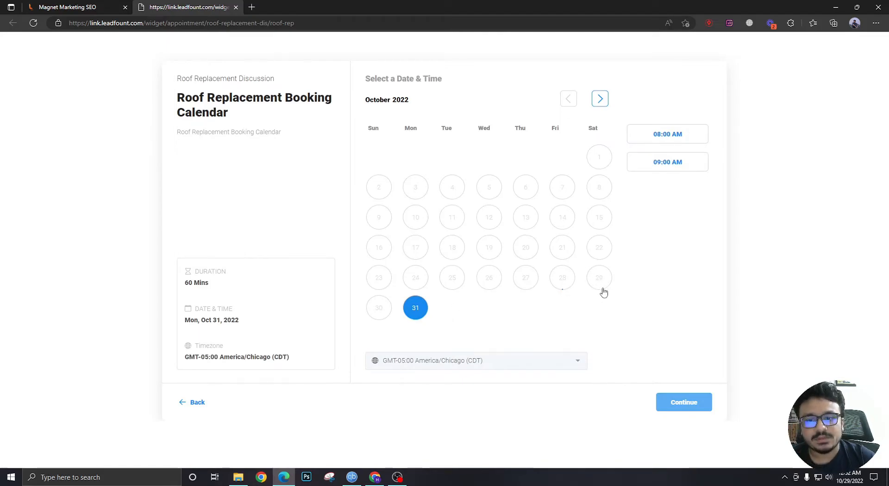
pyautogui.moveTo(594, 133)
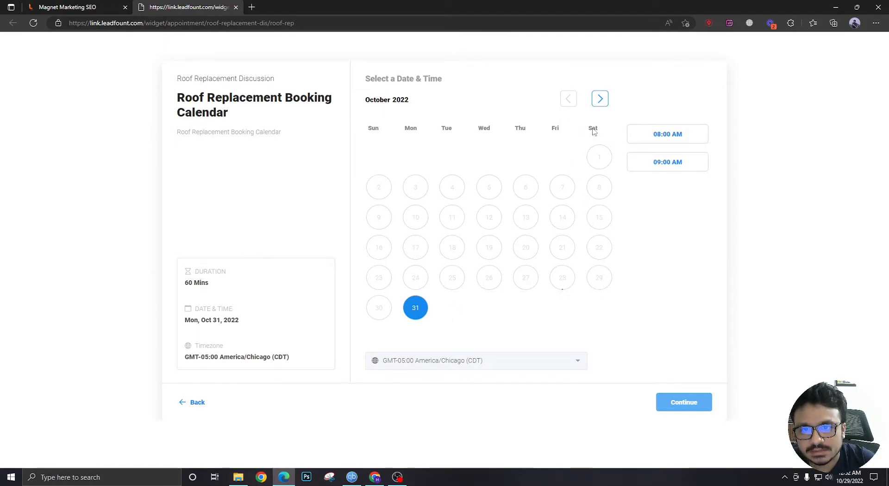
pyautogui.moveTo(603, 284)
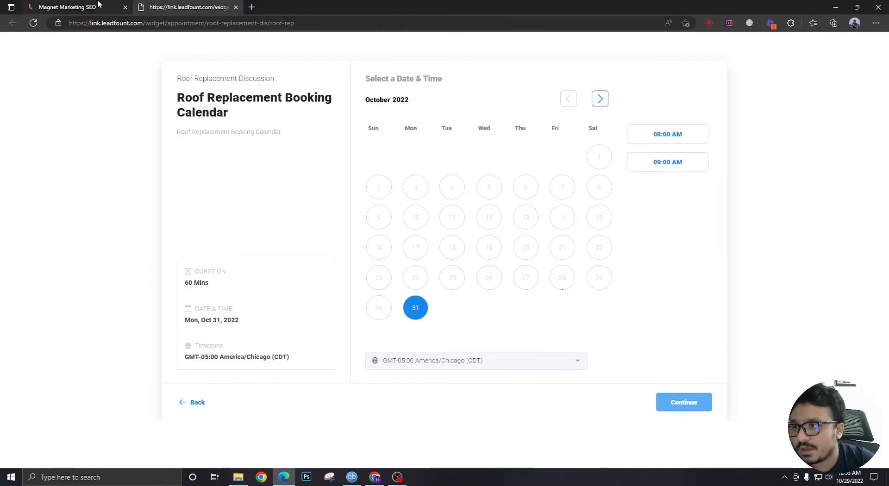
# - Reopen the Roof Replacement Booking Calendar's edit form from Calendars settings, then close it
pyautogui.click(69, 7)
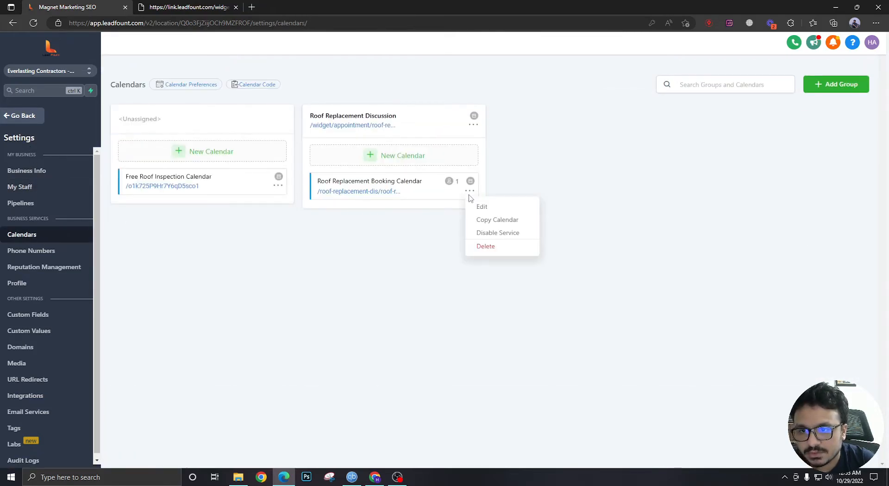
pyautogui.click(482, 207)
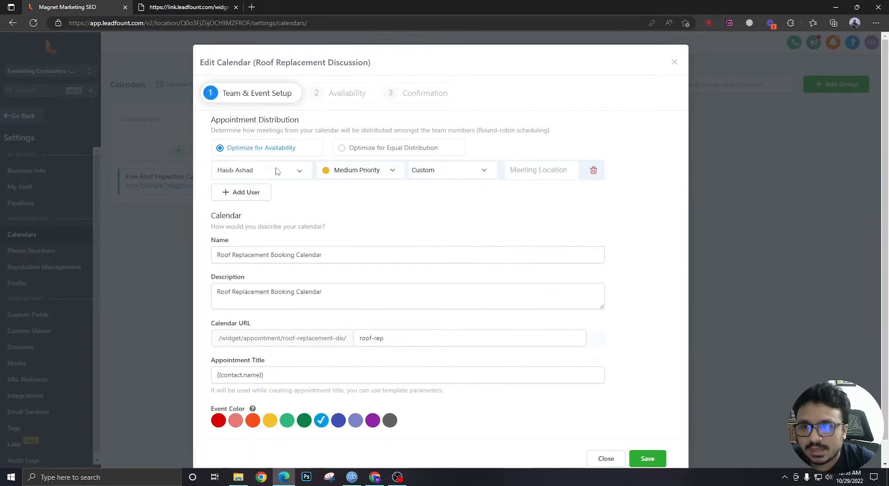
pyautogui.click(606, 459)
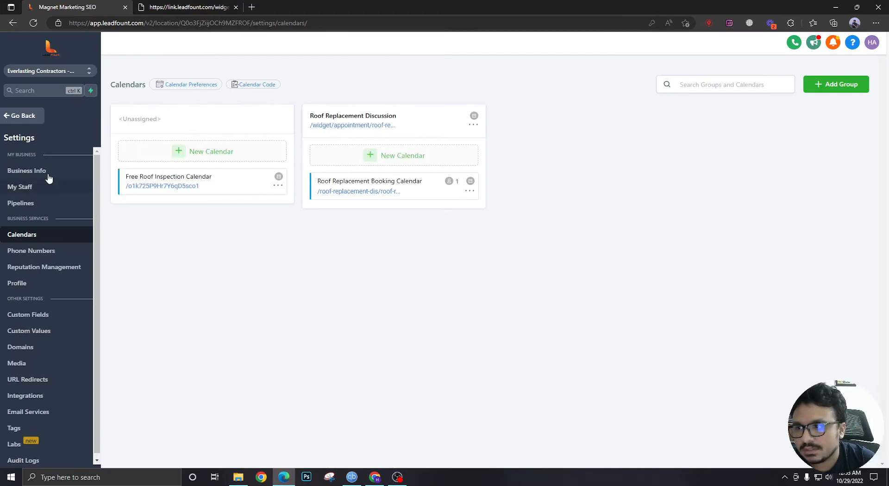
# - Add Saturday 08:00 AM–05:00 PM to the first staff member's User Availability and save
pyautogui.click(19, 186)
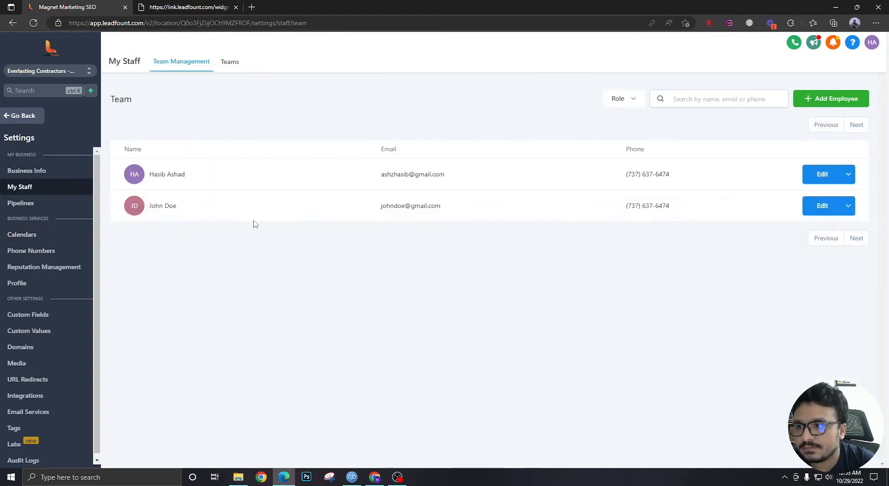
pyautogui.click(822, 174)
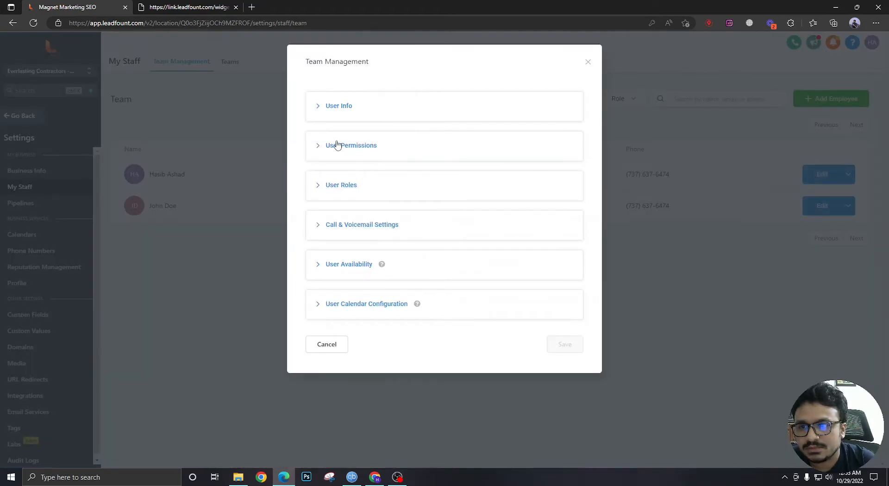
pyautogui.moveTo(357, 256)
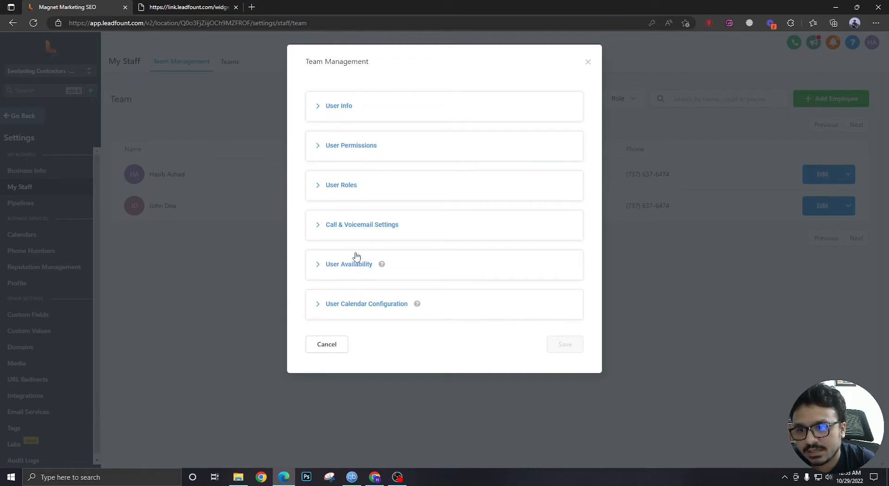
pyautogui.click(349, 263)
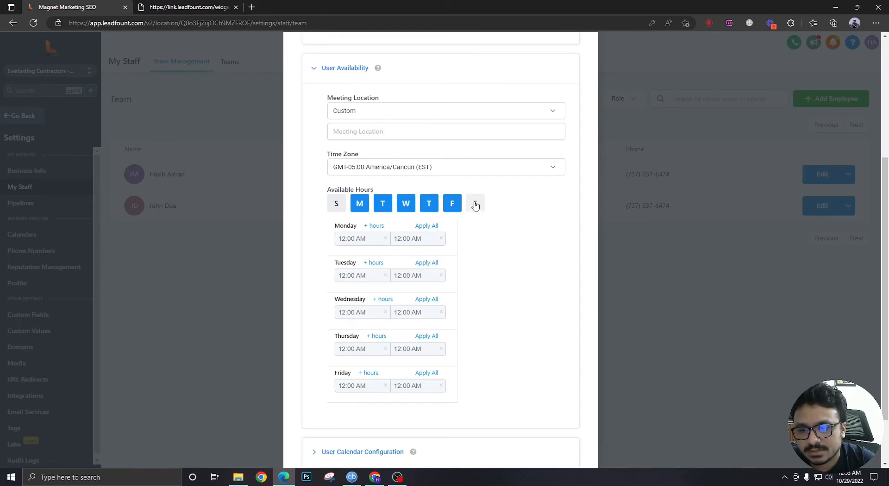
pyautogui.click(475, 203)
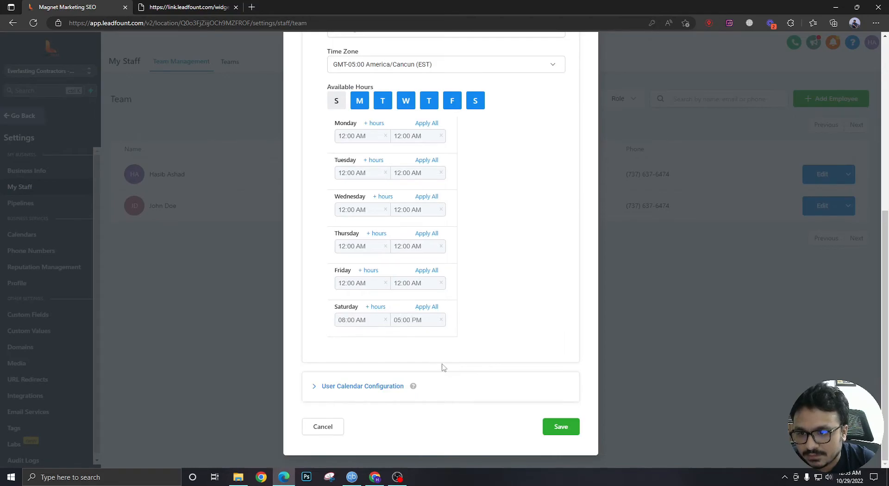
pyautogui.click(560, 426)
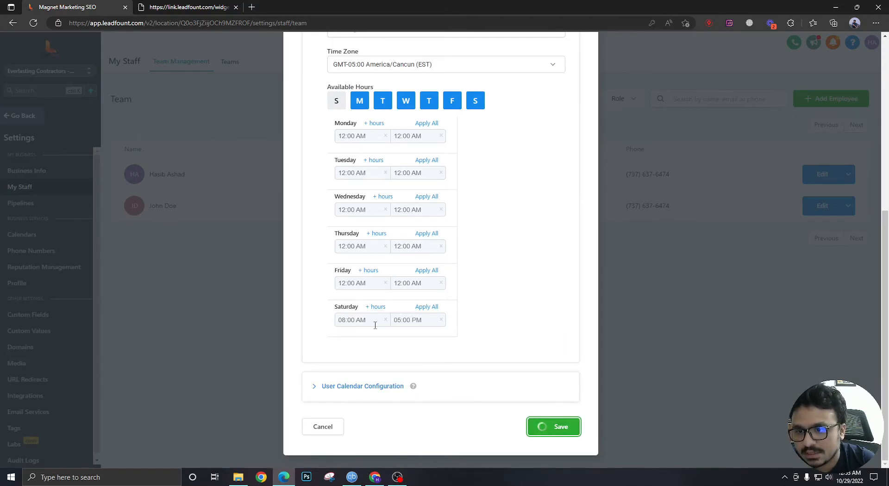
pyautogui.click(554, 427)
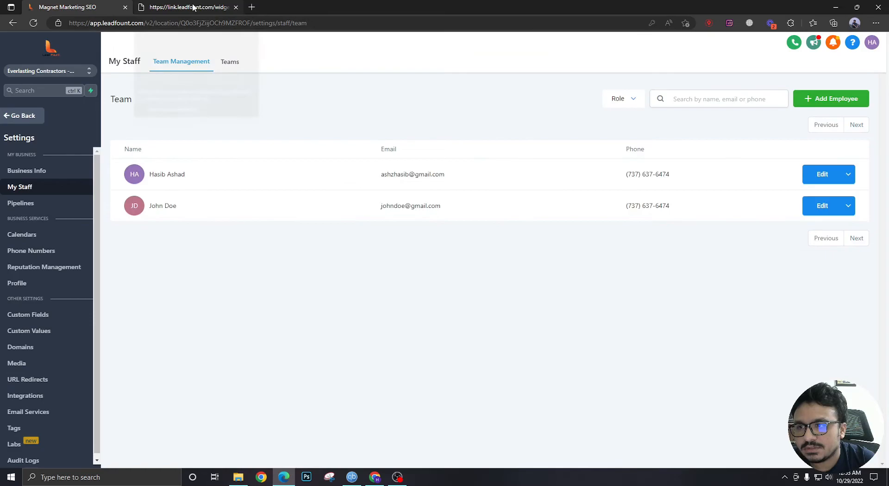
pyautogui.click(187, 8)
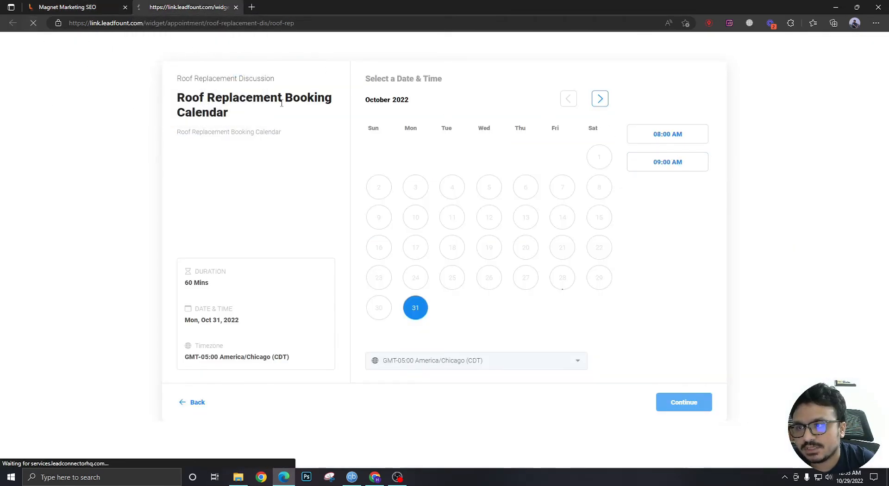
# - Search 'chic' and set the widget timezone to America/Chicago (CDT)
pyautogui.click(476, 360)
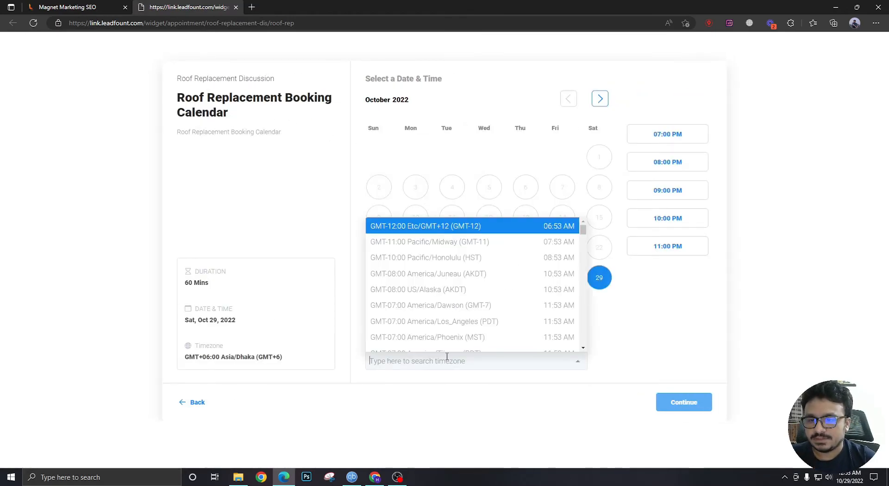
pyautogui.write('chic')
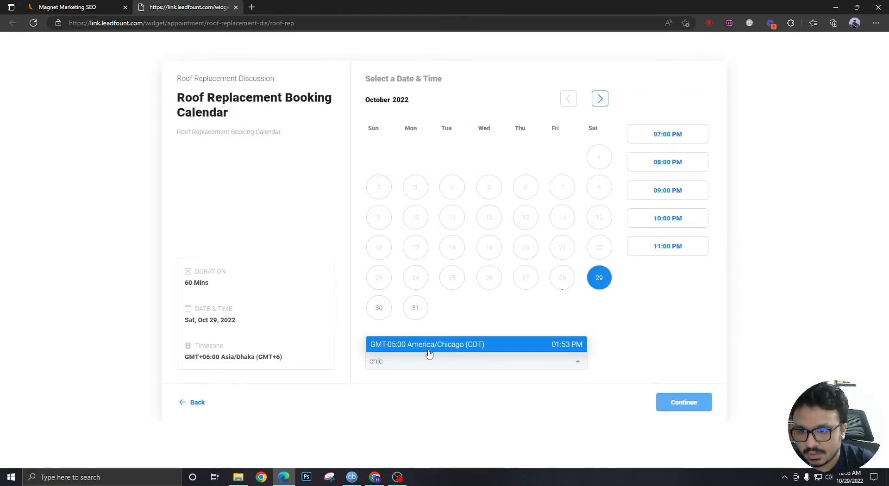
pyautogui.click(428, 345)
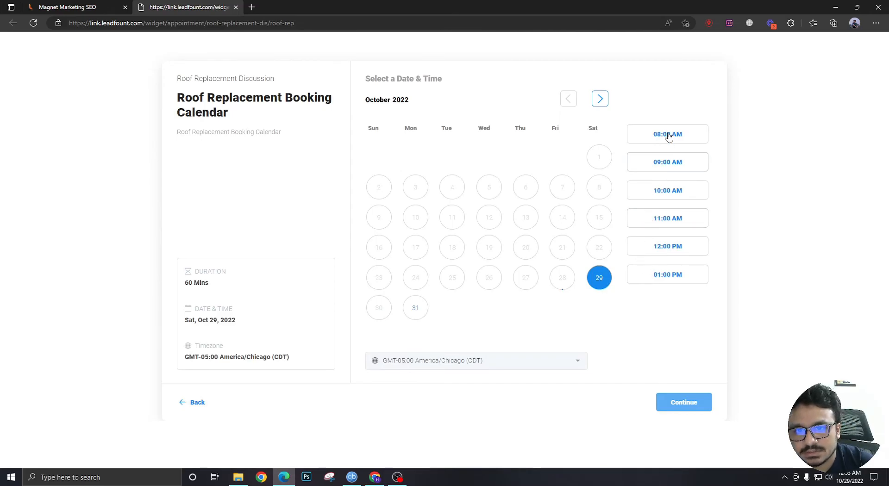